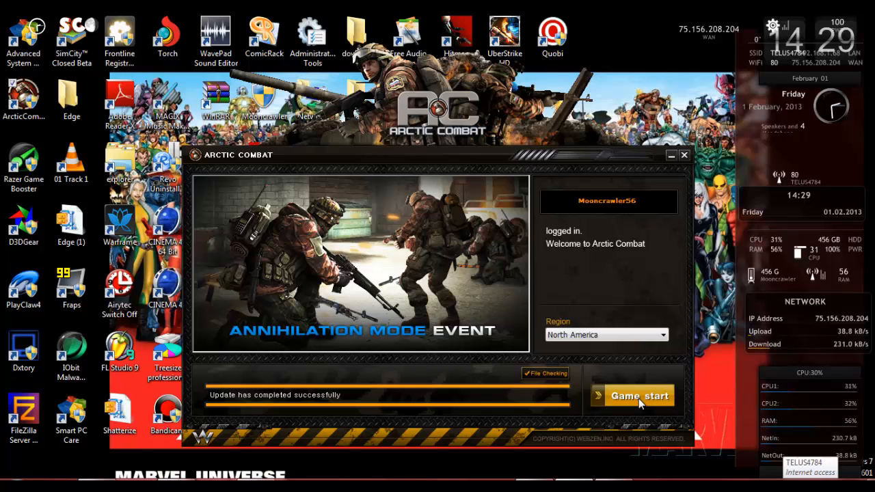
Start Arctic Combat from the launcher and acknowledge the resulting HackShield Update error
left_click(638, 395)
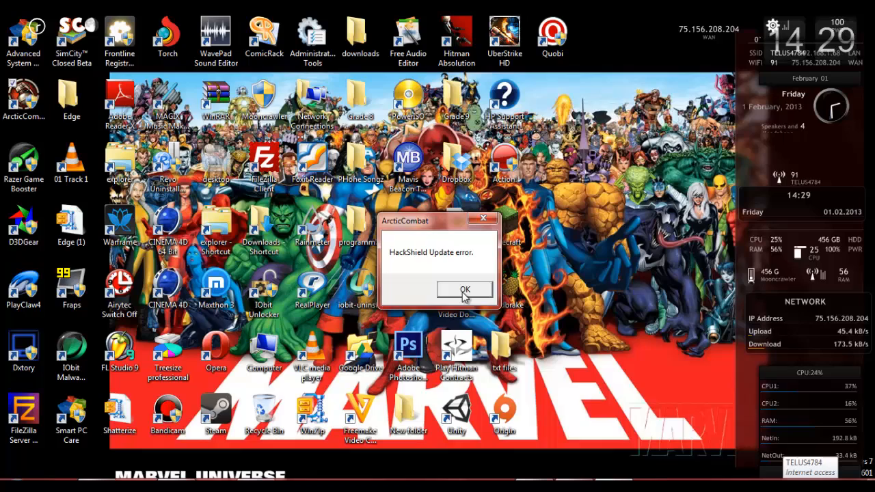
left_click(465, 290)
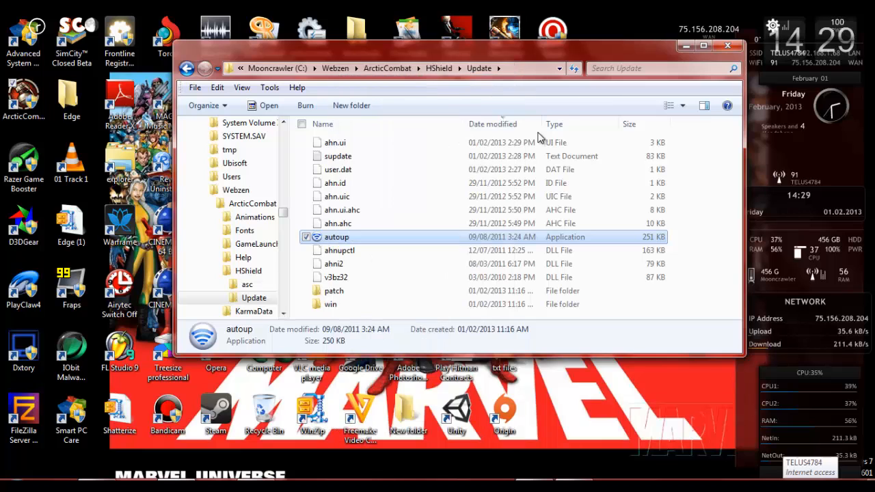
Run autoup in the HShield Update folder and dismiss its all-files-already-updated message
double_click(336, 236)
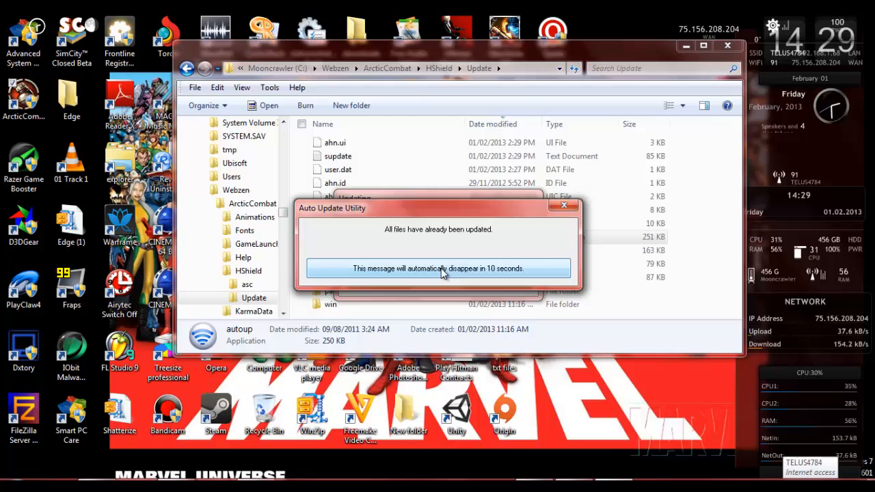
left_click(564, 205)
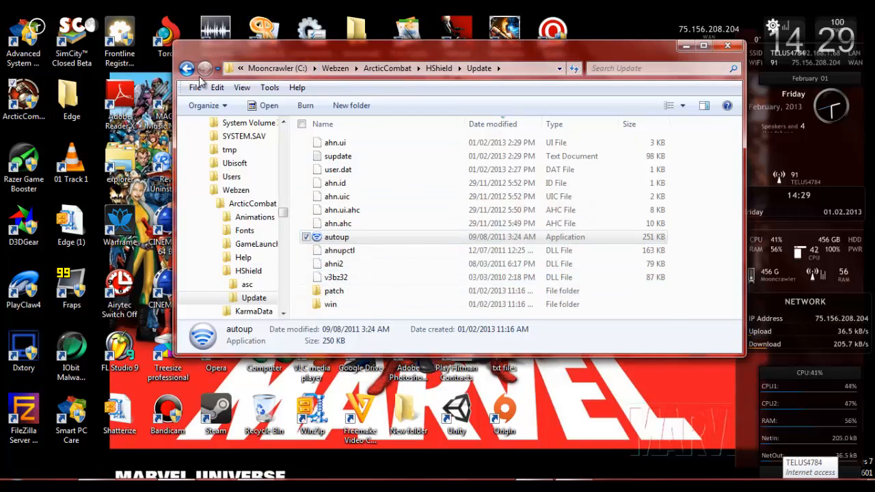
right_click(339, 190)
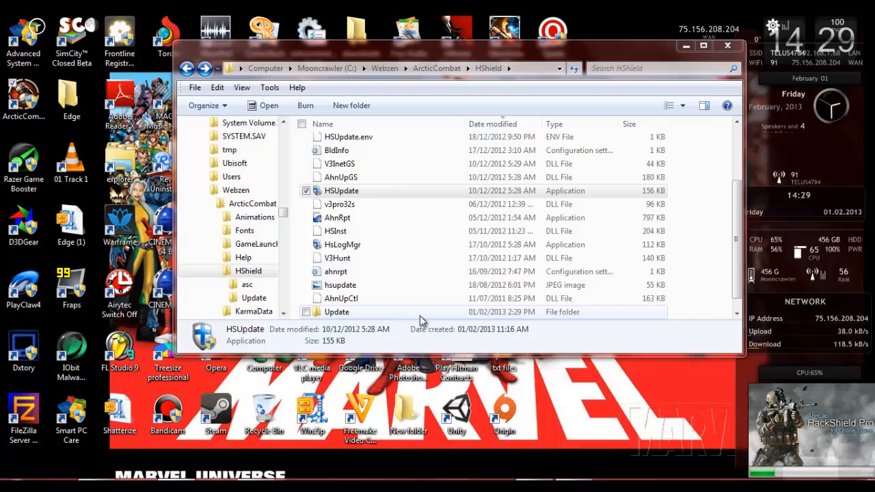
Run the HSUpdate application from the parent HShield folder
double_click(337, 312)
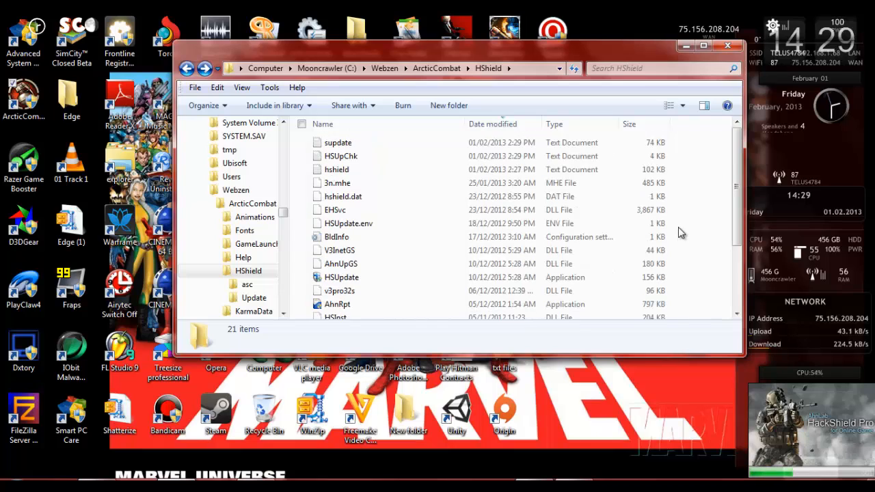
scroll("down", 3)
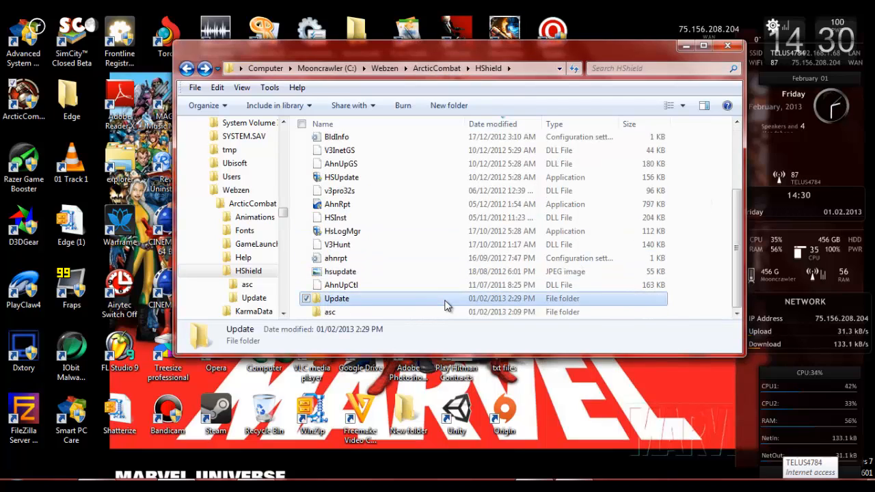
Reopen the Update folder inside HShield from the desktop
double_click(336, 298)
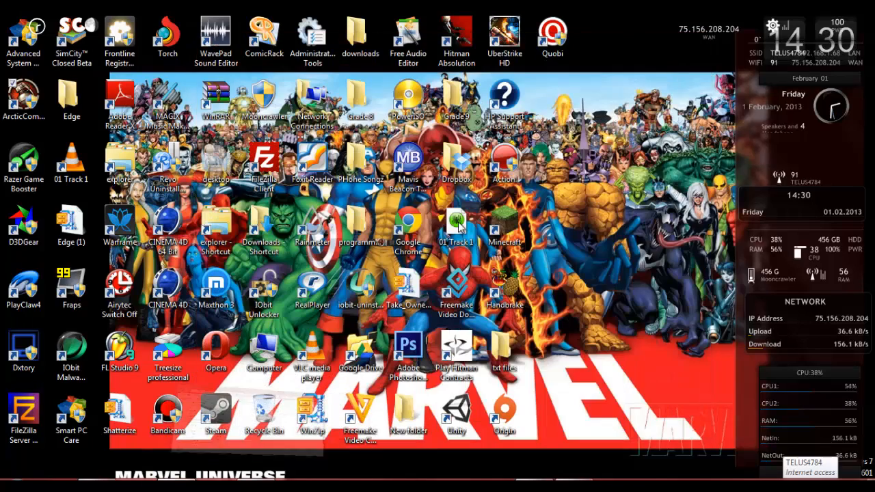
right_click(336, 237)
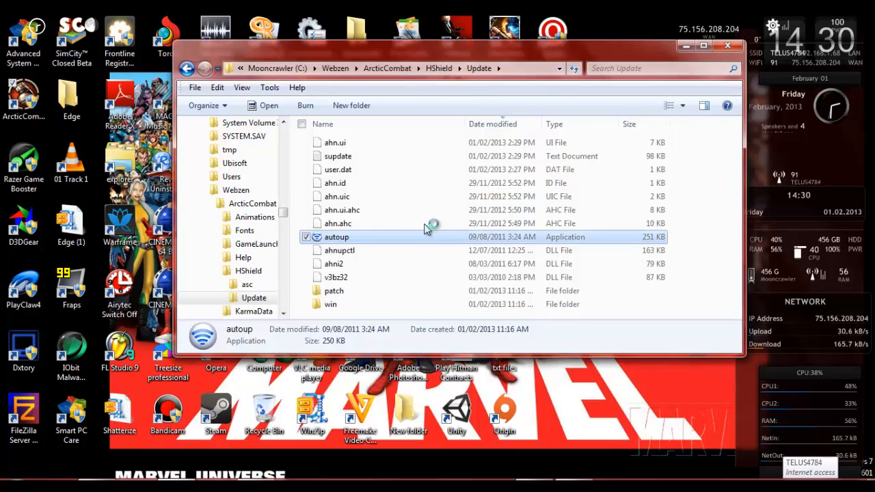
Rerun autoup and begin the update so HackShield files start copying
double_click(336, 237)
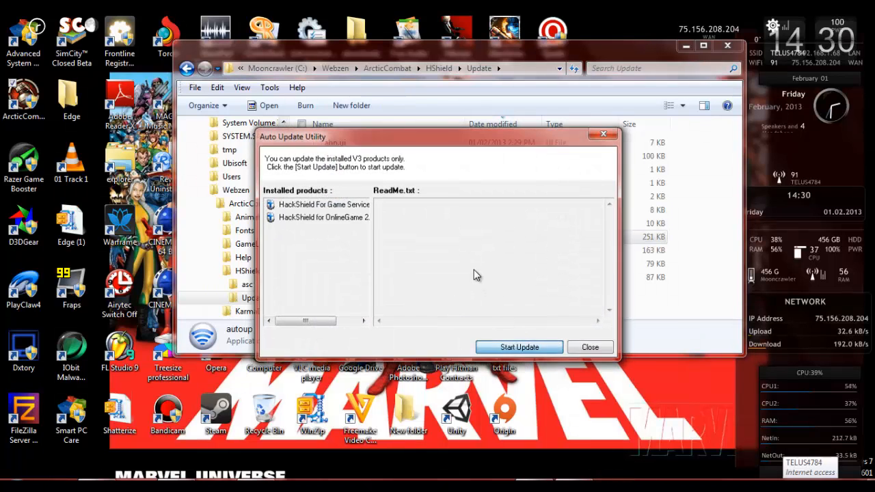
left_click(519, 347)
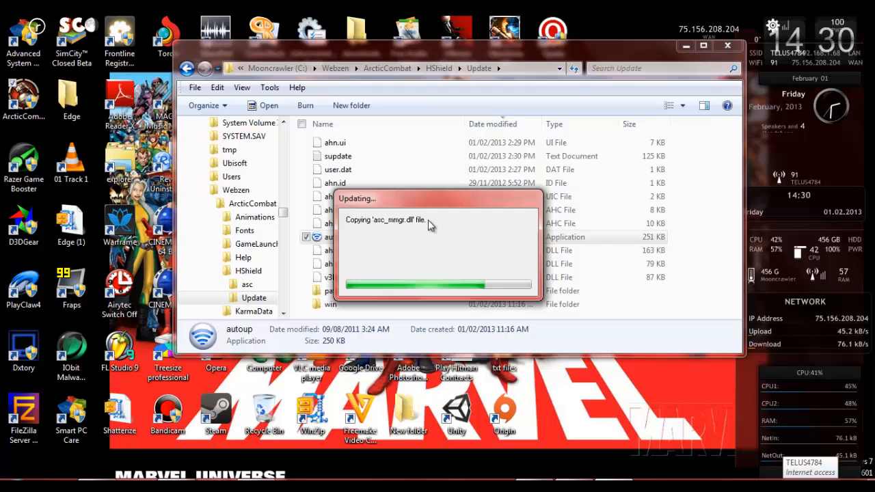